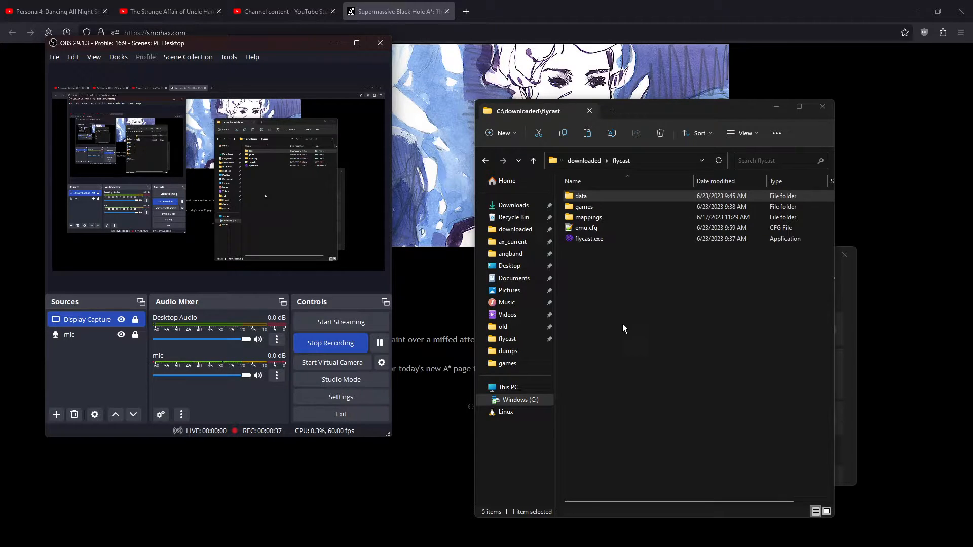
Launch flycast.exe from the flycast folder to bring up the games library.
{"action": "double_click", "coordinate": [588, 238]}
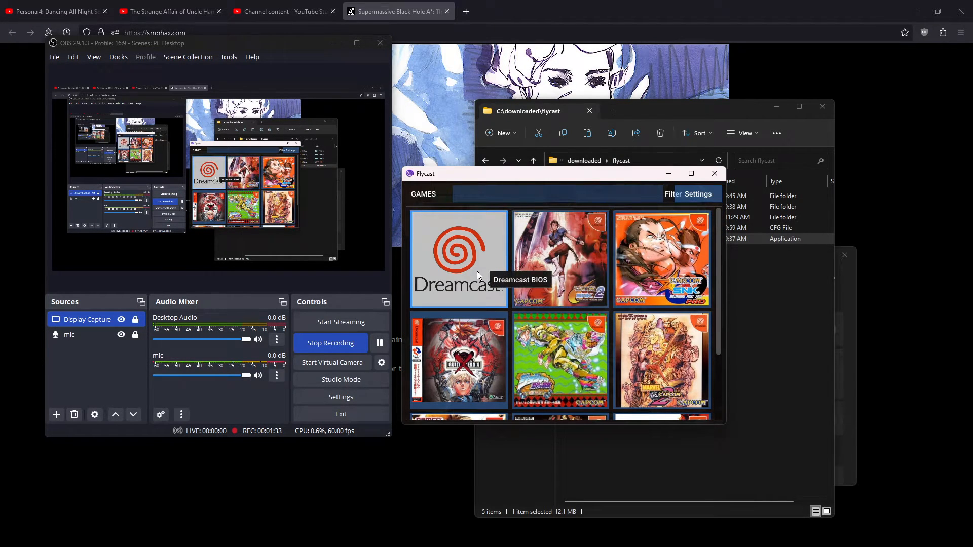
{"action": "mouse_move", "coordinate": [479, 259]}
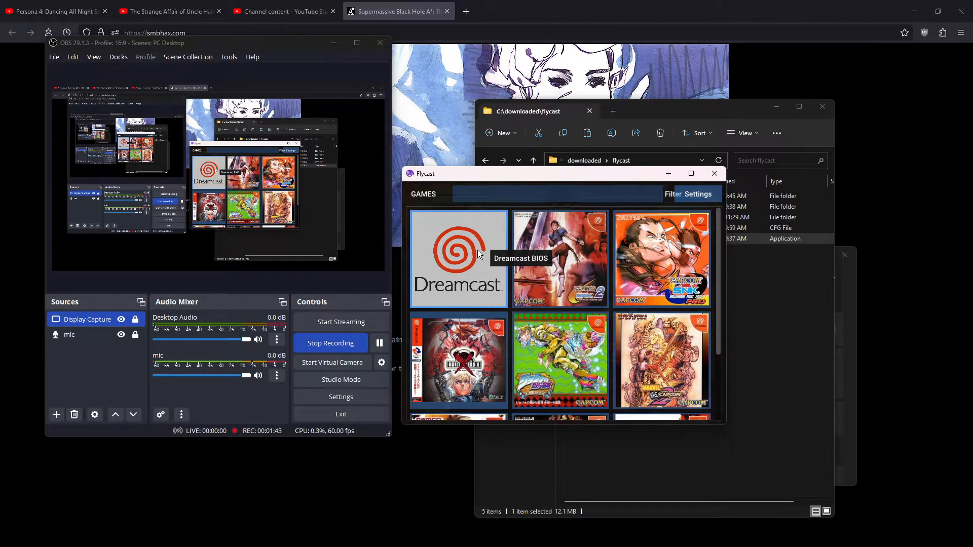
{"action": "mouse_move", "coordinate": [458, 362]}
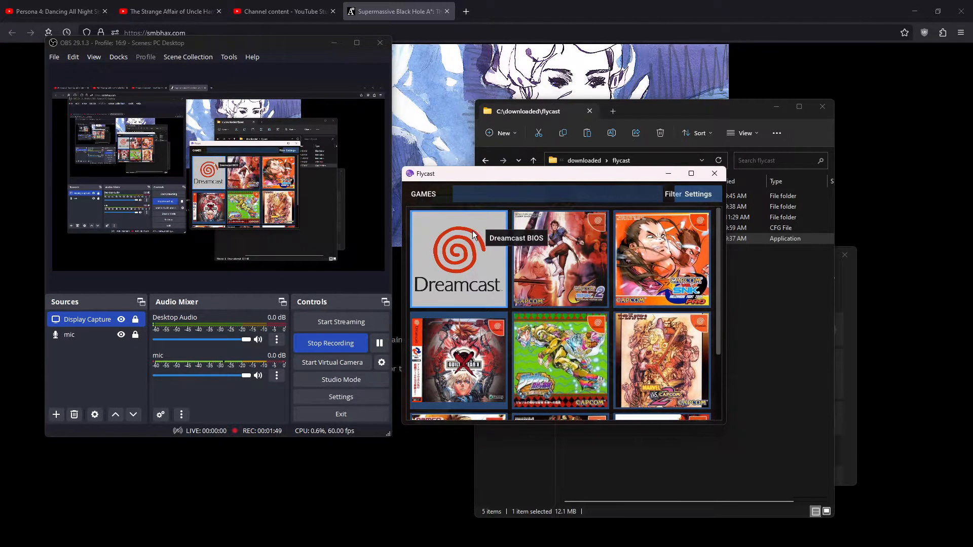
{"action": "double_click", "coordinate": [458, 259]}
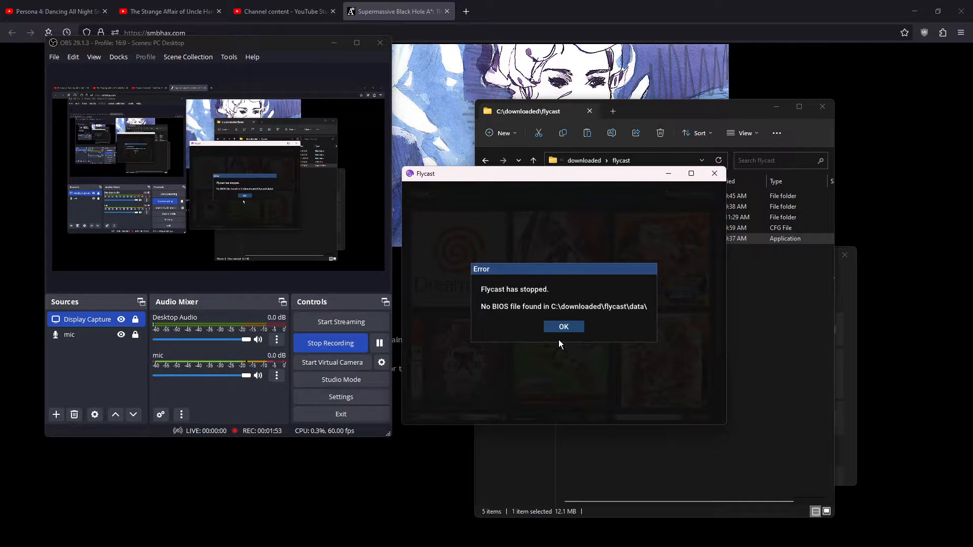
{"action": "mouse_move", "coordinate": [583, 342]}
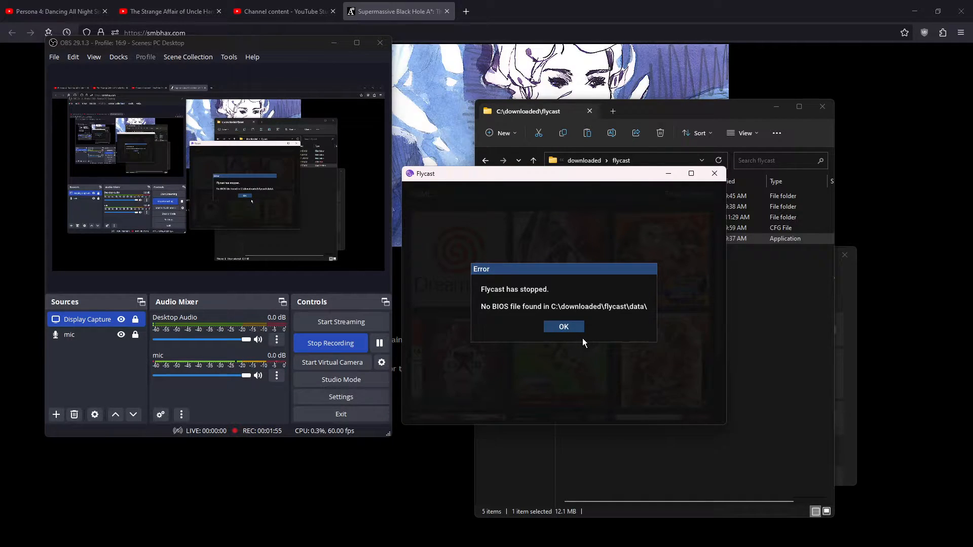
{"action": "left_click", "coordinate": [563, 326]}
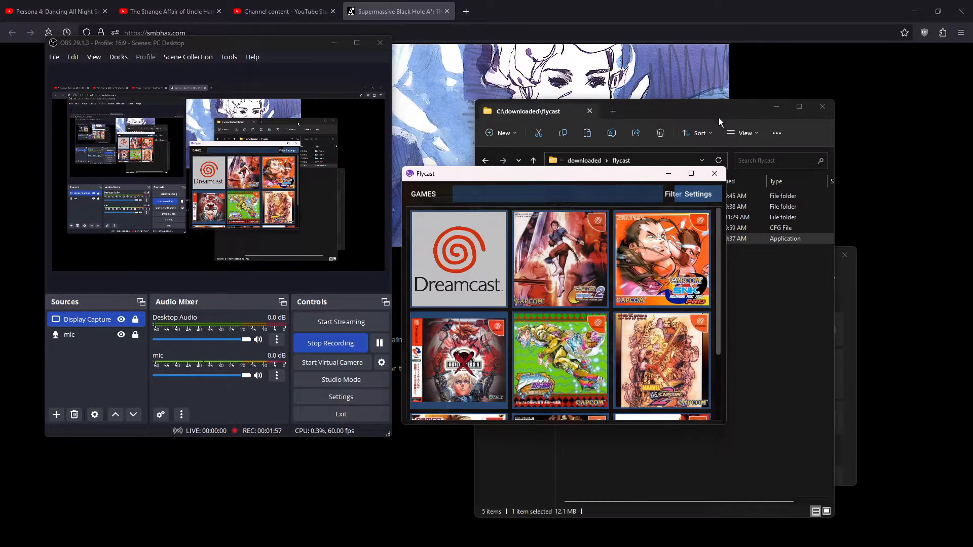
{"action": "mouse_move", "coordinate": [713, 173]}
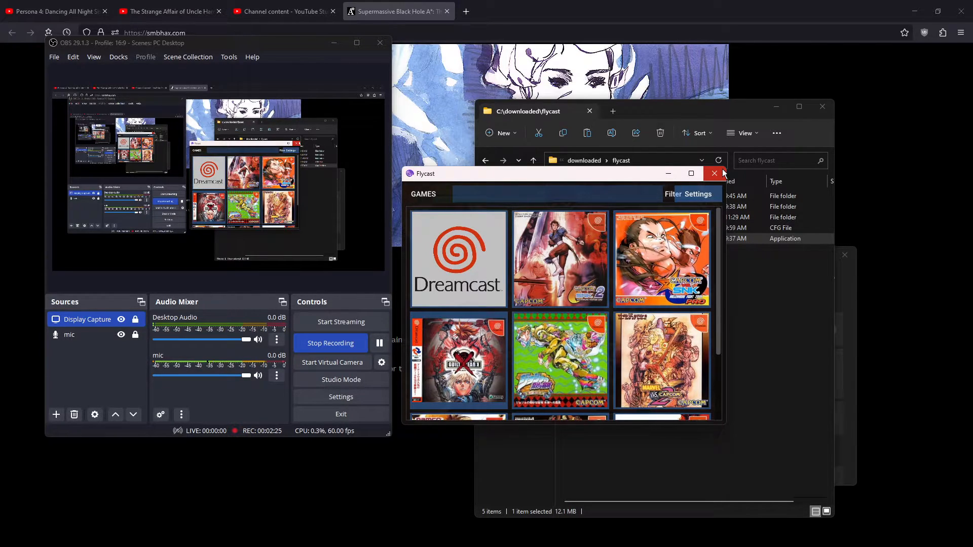
{"action": "mouse_move", "coordinate": [669, 173]}
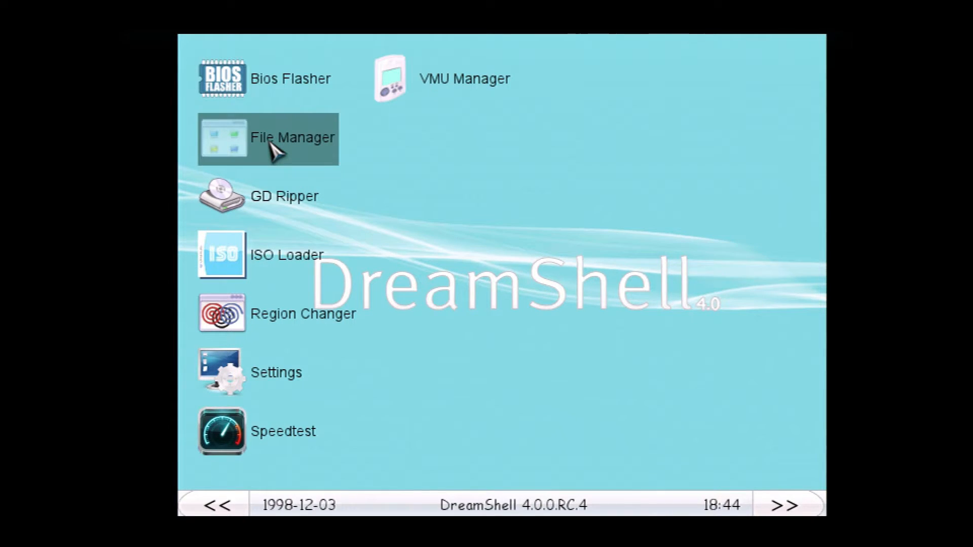
{"action": "left_click", "coordinate": [267, 138]}
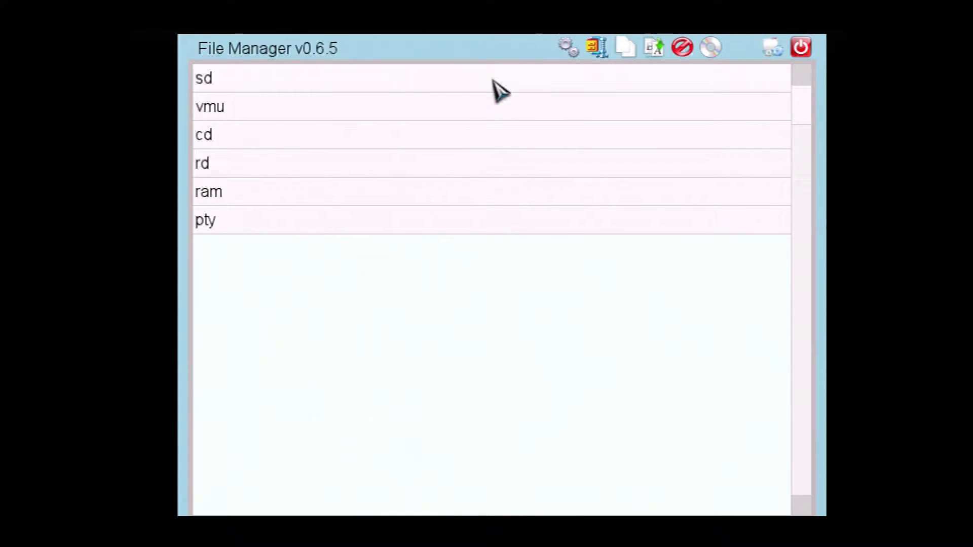
{"action": "double_click", "coordinate": [204, 77]}
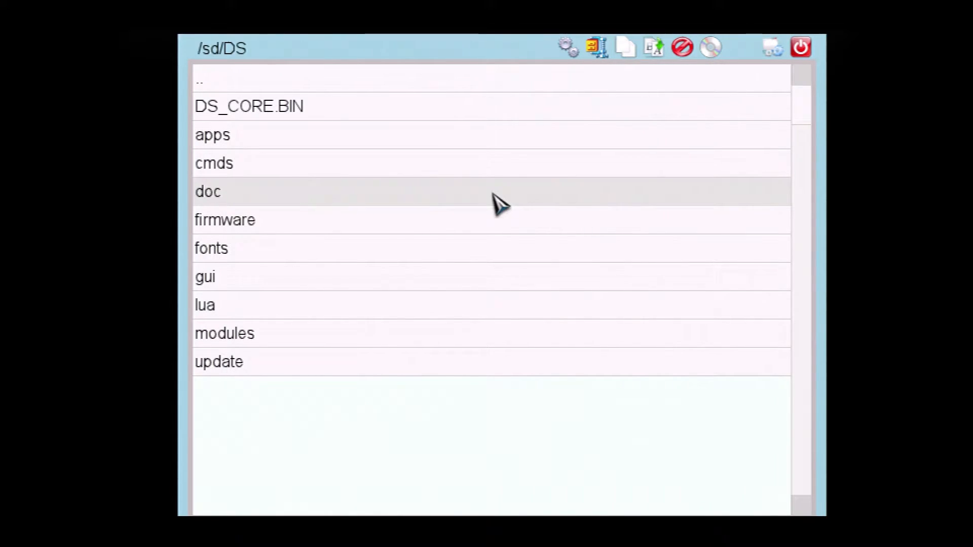
{"action": "double_click", "coordinate": [224, 219]}
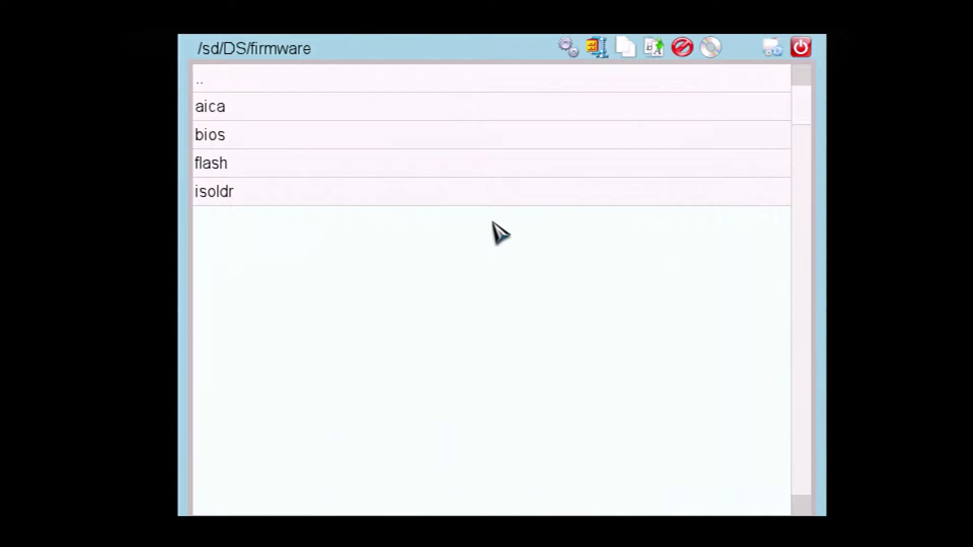
{"action": "double_click", "coordinate": [210, 135]}
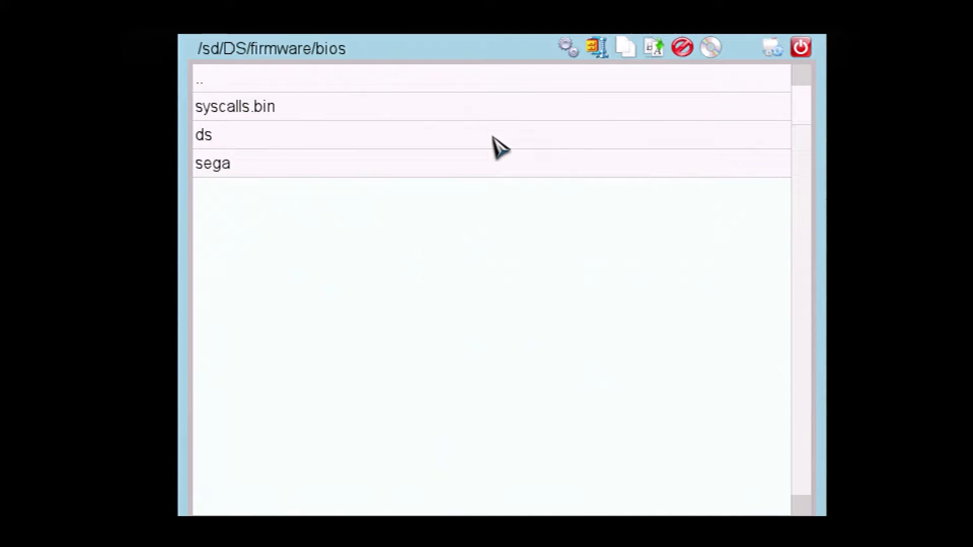
{"action": "left_click", "coordinate": [234, 105]}
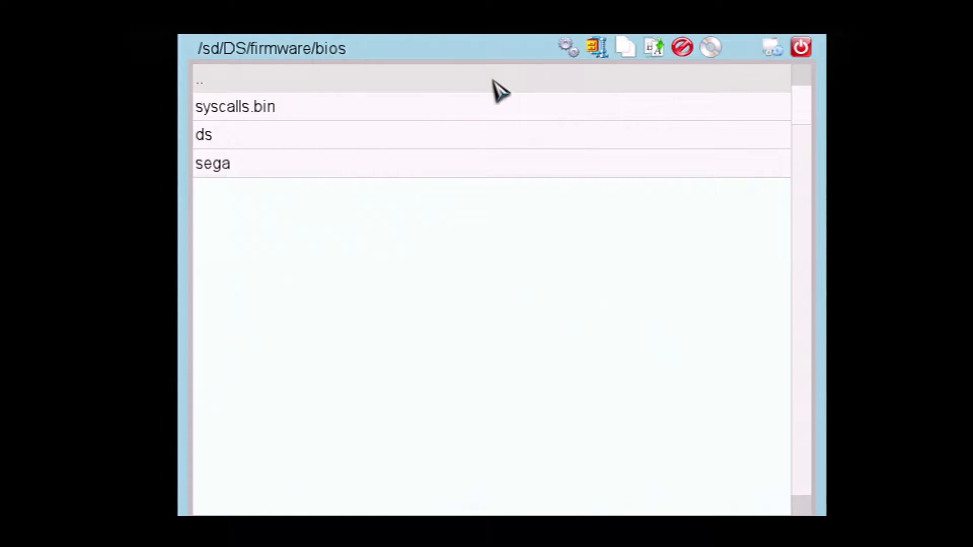
{"action": "left_click", "coordinate": [800, 47]}
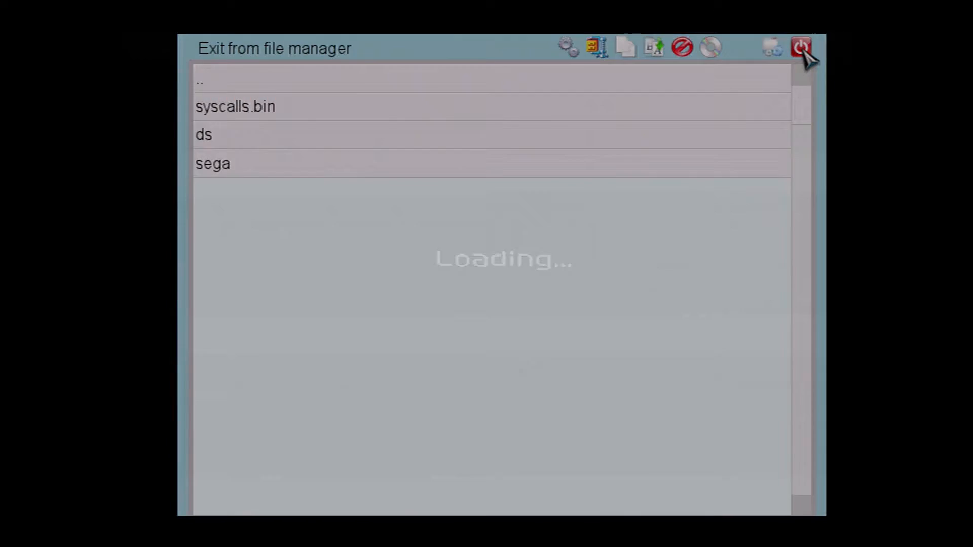
{"action": "left_click", "coordinate": [799, 48]}
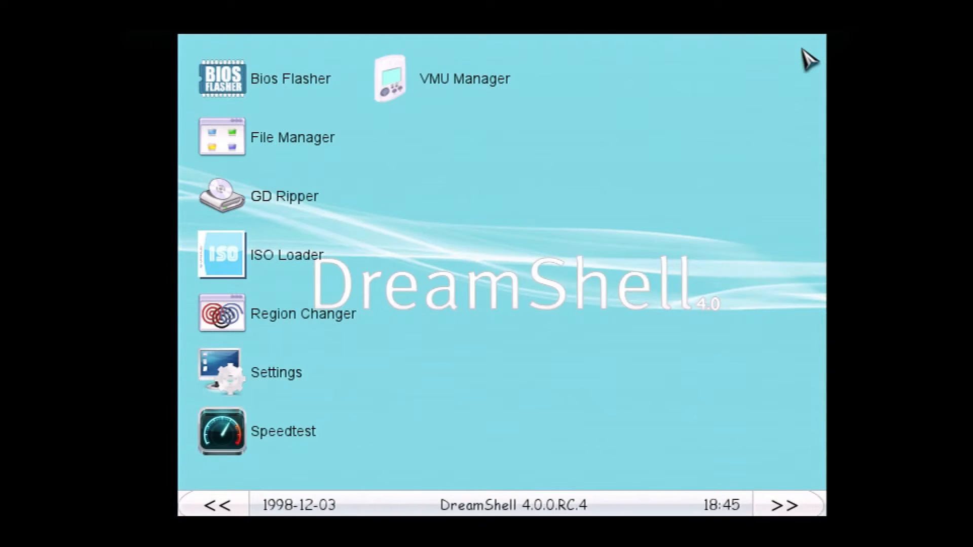
{"action": "left_click", "coordinate": [222, 78]}
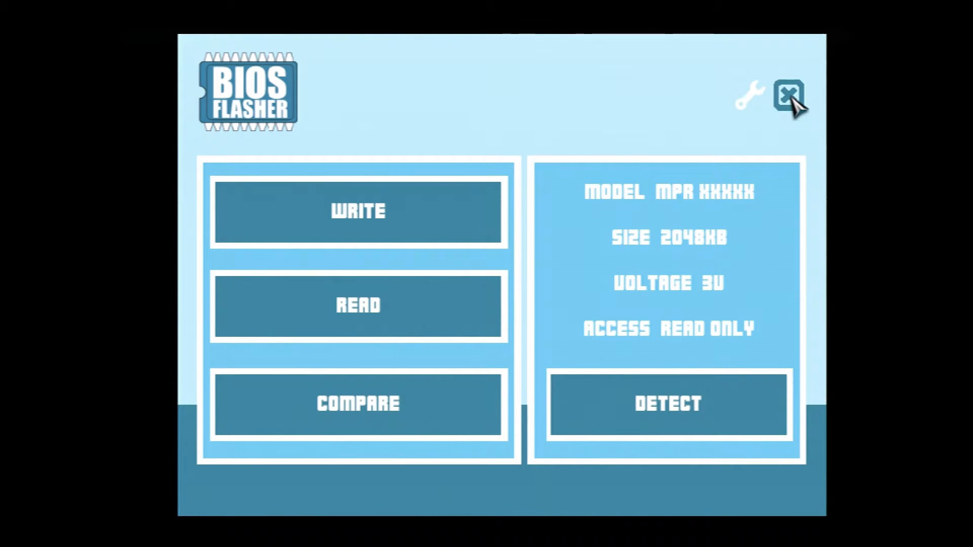
Read the console BIOS with Bios Flasher, save the dump to SD root, and close the tool.
{"action": "left_click", "coordinate": [358, 210]}
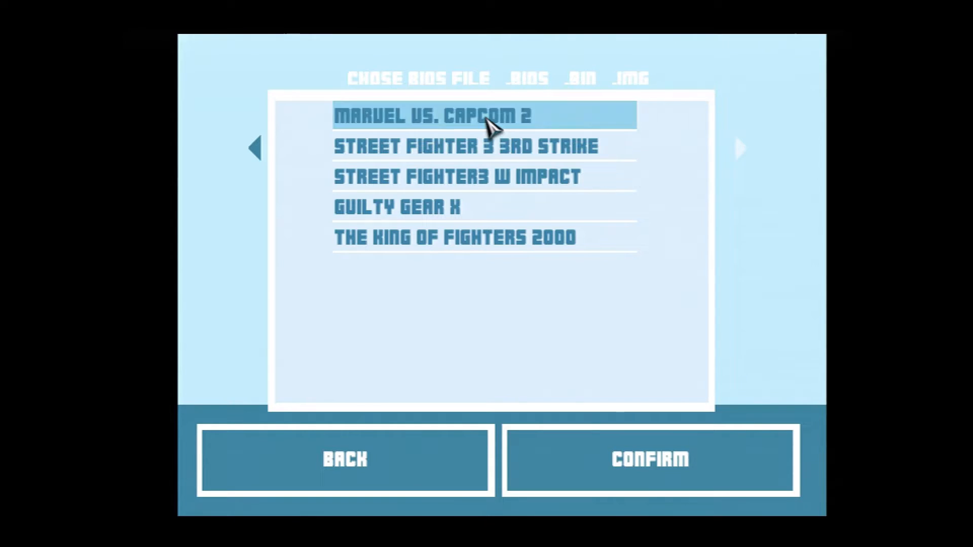
{"action": "mouse_move", "coordinate": [260, 160]}
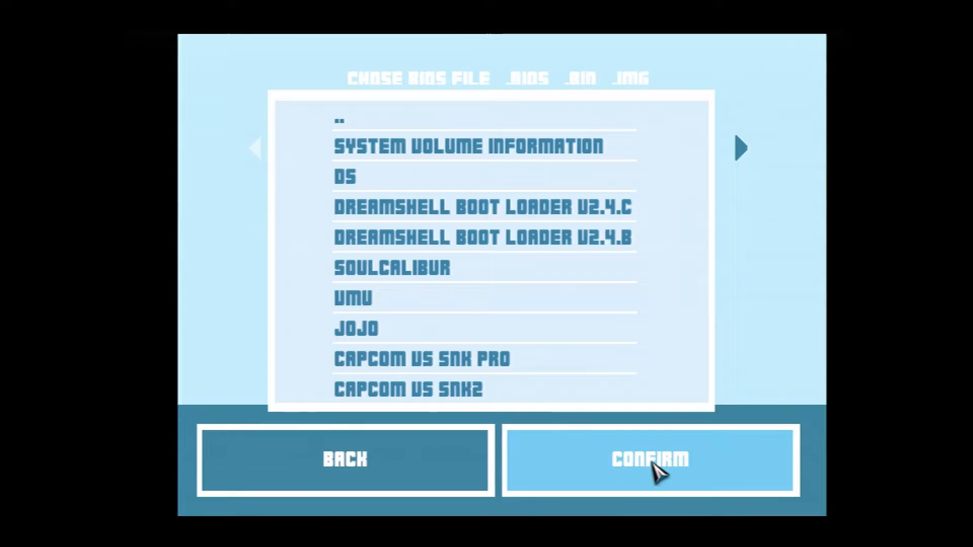
{"action": "left_click", "coordinate": [649, 459]}
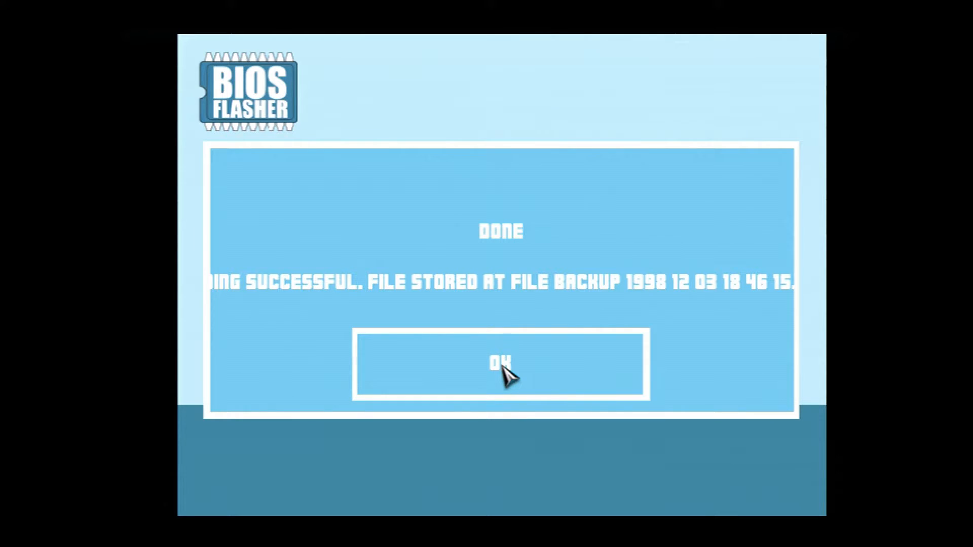
{"action": "left_click", "coordinate": [500, 364]}
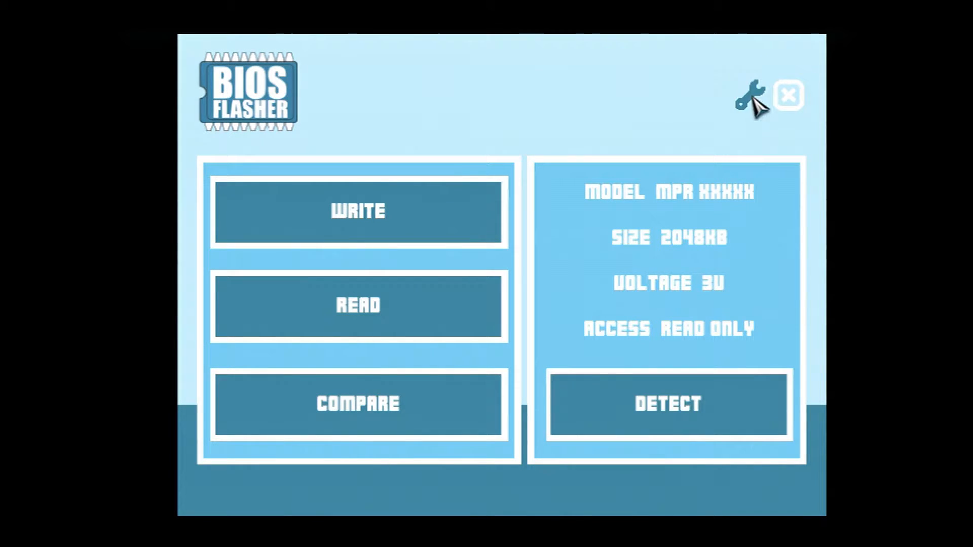
{"action": "left_click", "coordinate": [788, 95]}
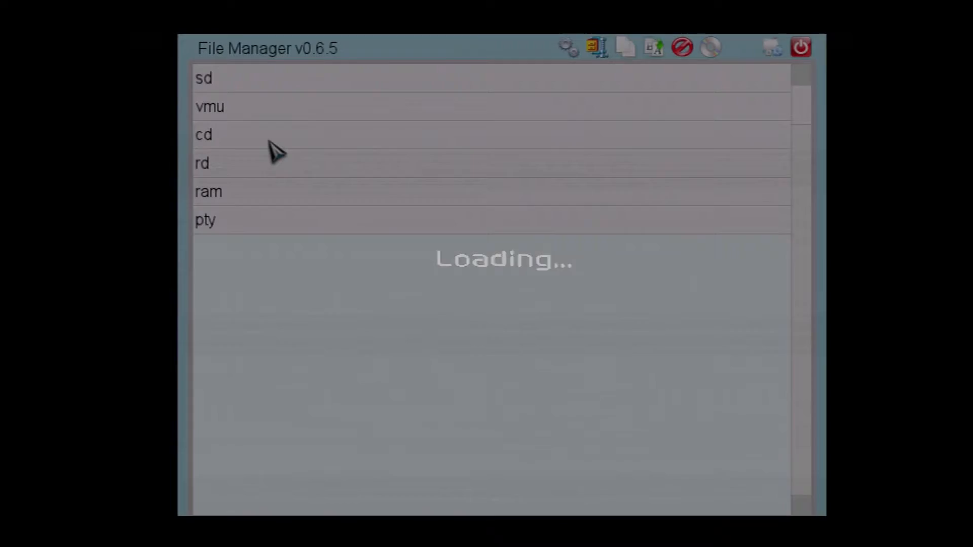
Browse the sd folder to confirm backup_1998-12-03_18-46-15.bios exists, then exit File Manager.
{"action": "left_click", "coordinate": [653, 47]}
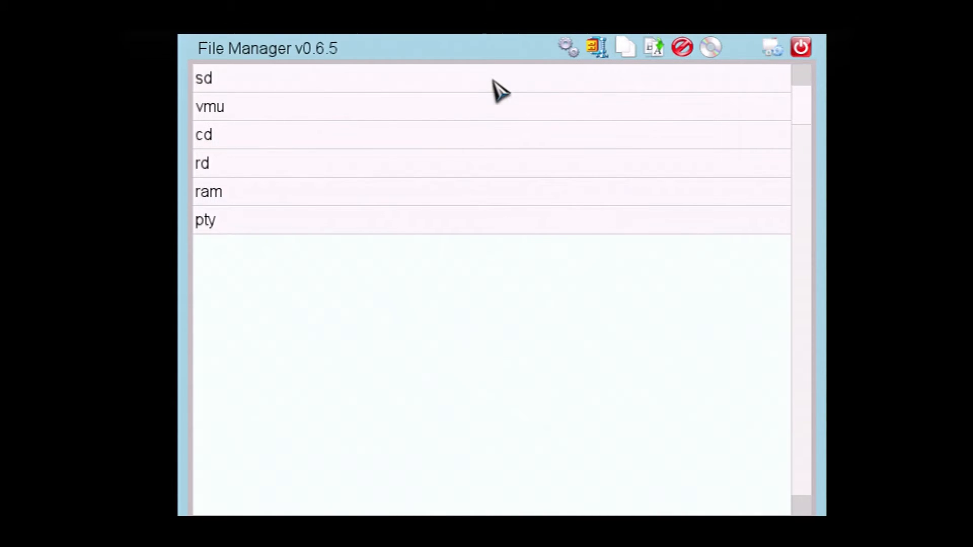
{"action": "double_click", "coordinate": [204, 77]}
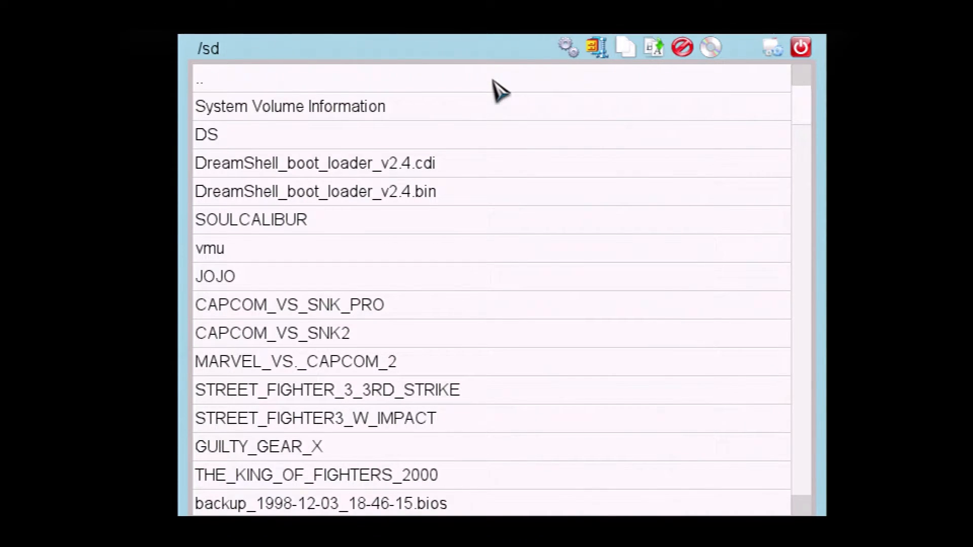
{"action": "mouse_move", "coordinate": [800, 48]}
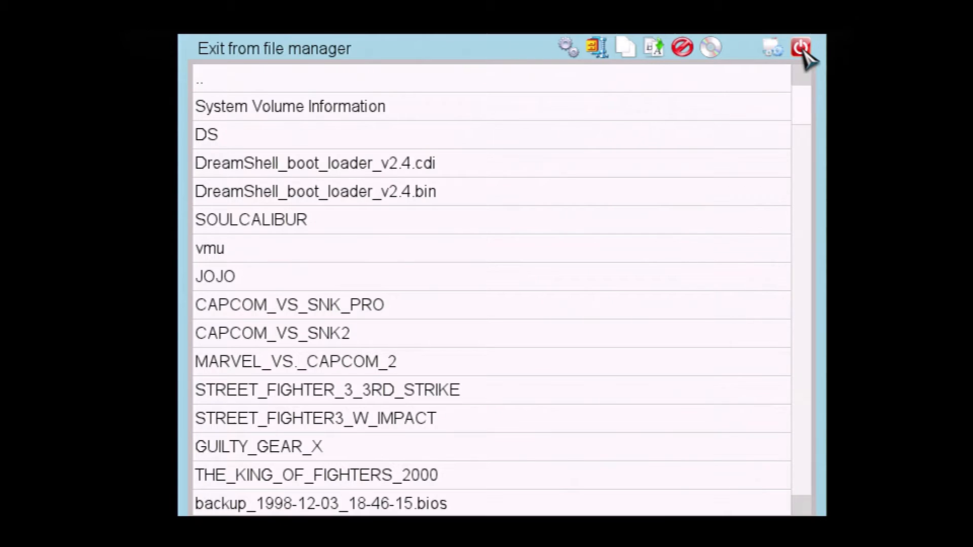
{"action": "left_click", "coordinate": [801, 48]}
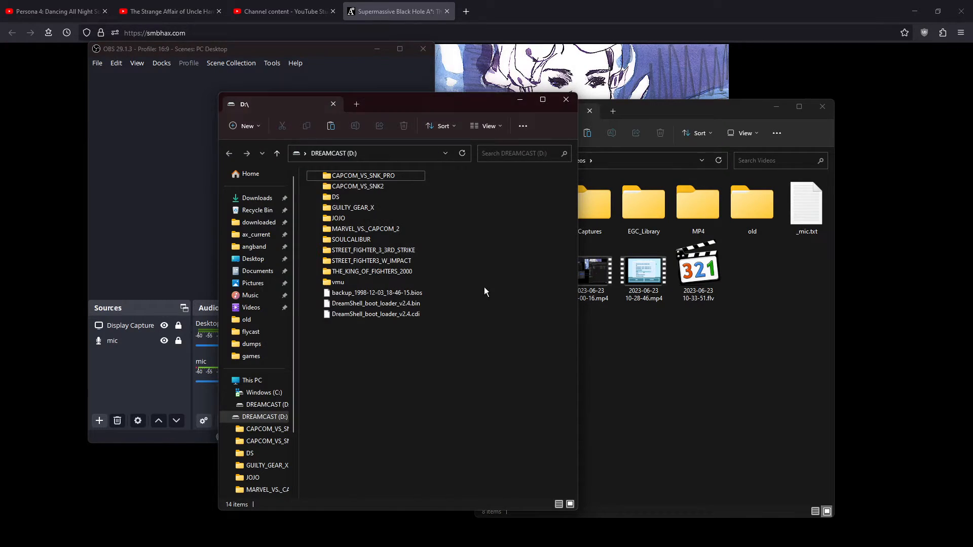
Select the BIOS backup on DREAMCAST (D:) and open downloaded\flycast in the other window.
{"action": "left_click", "coordinate": [376, 292]}
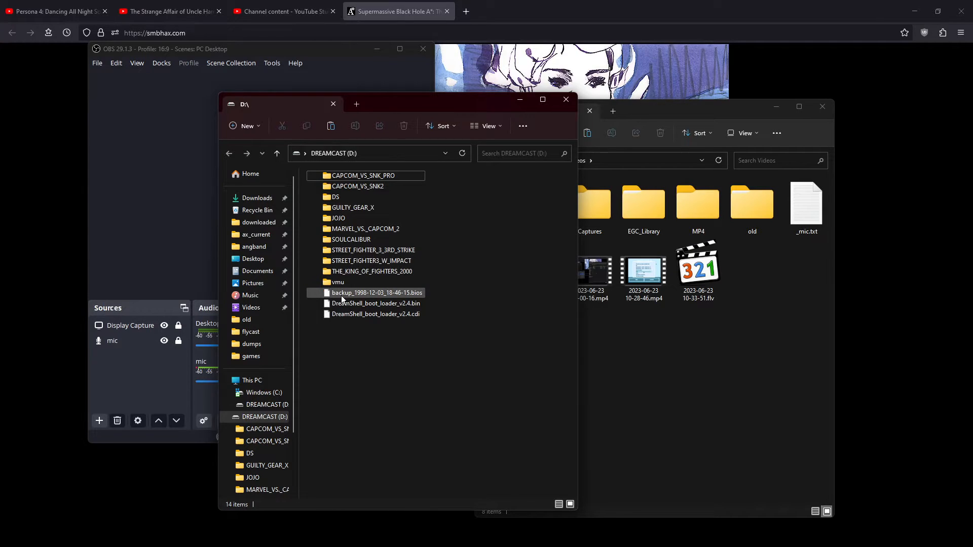
{"action": "left_click", "coordinate": [375, 292]}
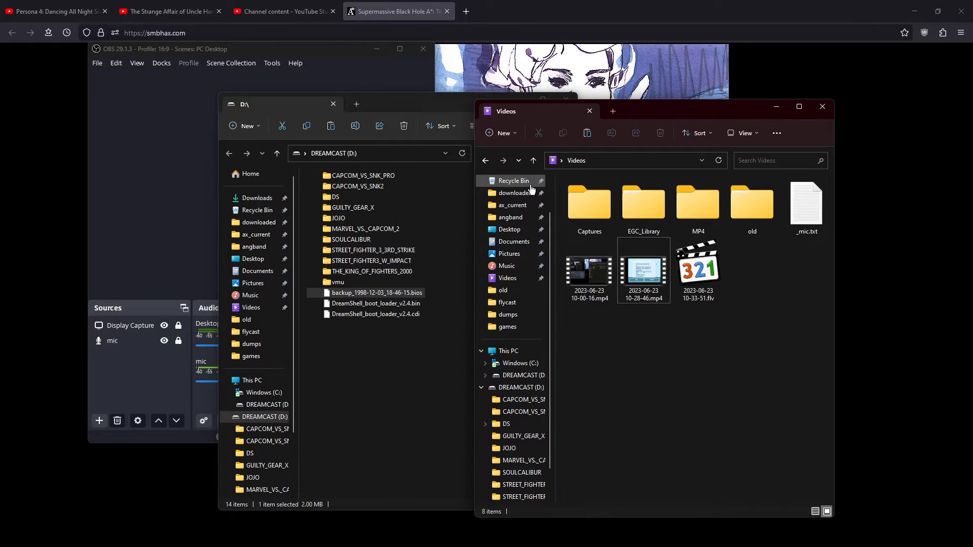
{"action": "left_click", "coordinate": [514, 193]}
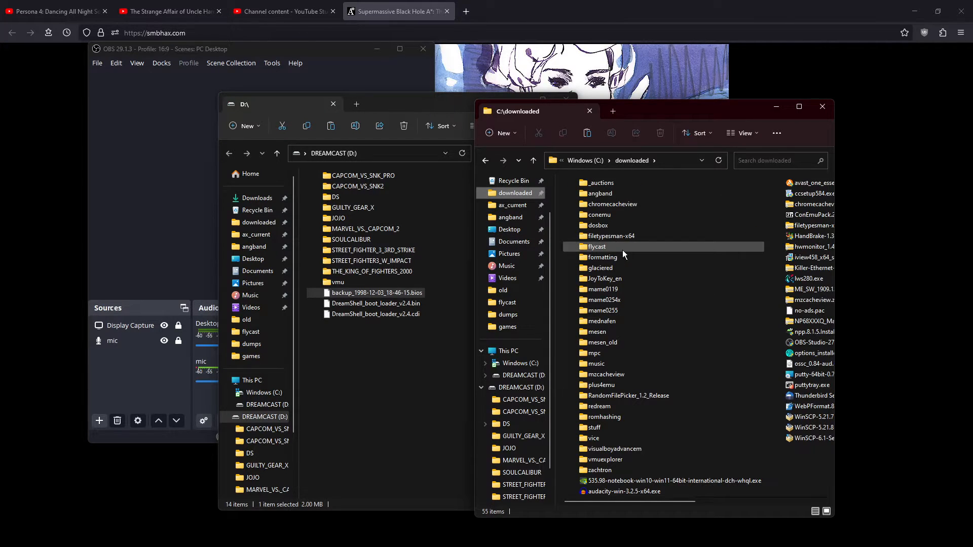
{"action": "double_click", "coordinate": [595, 246]}
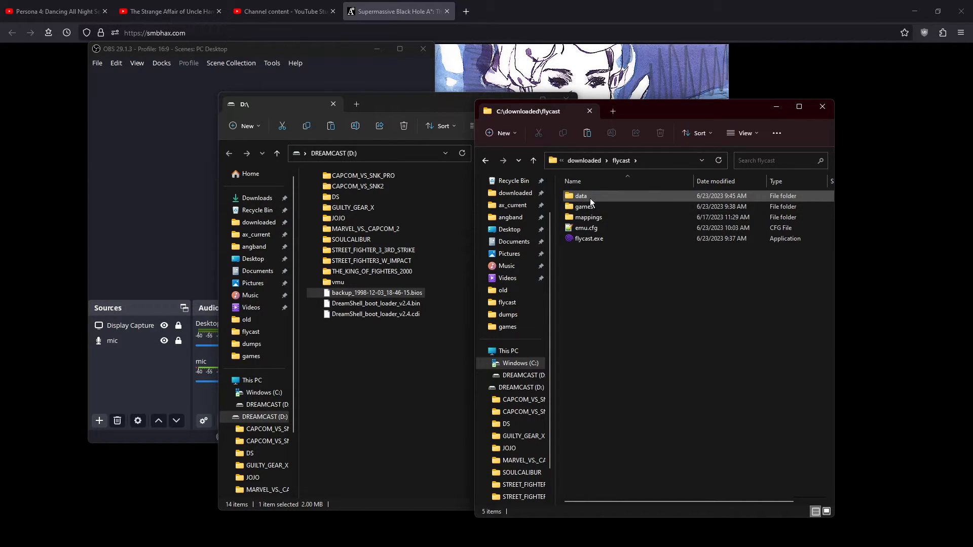
Paste backup_1998-12-03_18-46-15.bios into Flycast's data folder.
{"action": "double_click", "coordinate": [580, 196]}
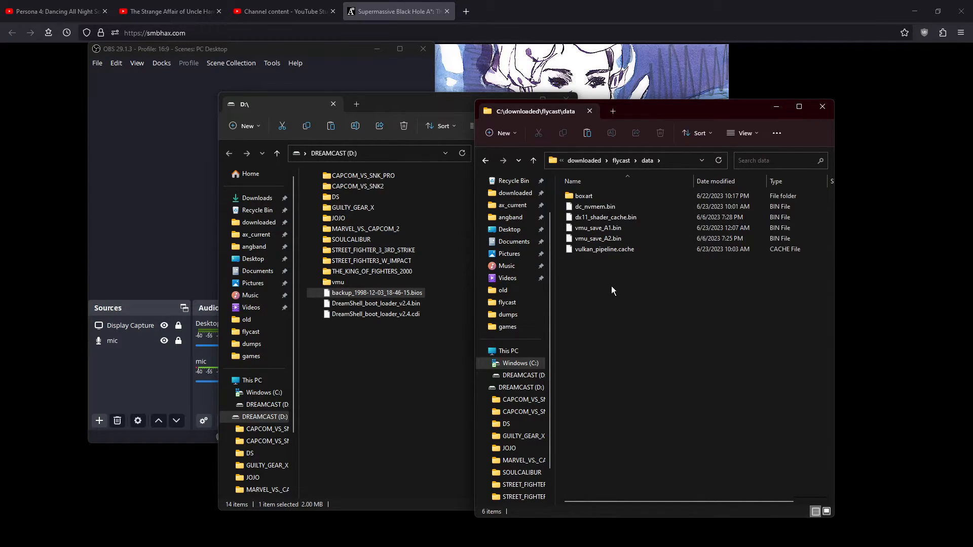
{"action": "right_click", "coordinate": [612, 290]}
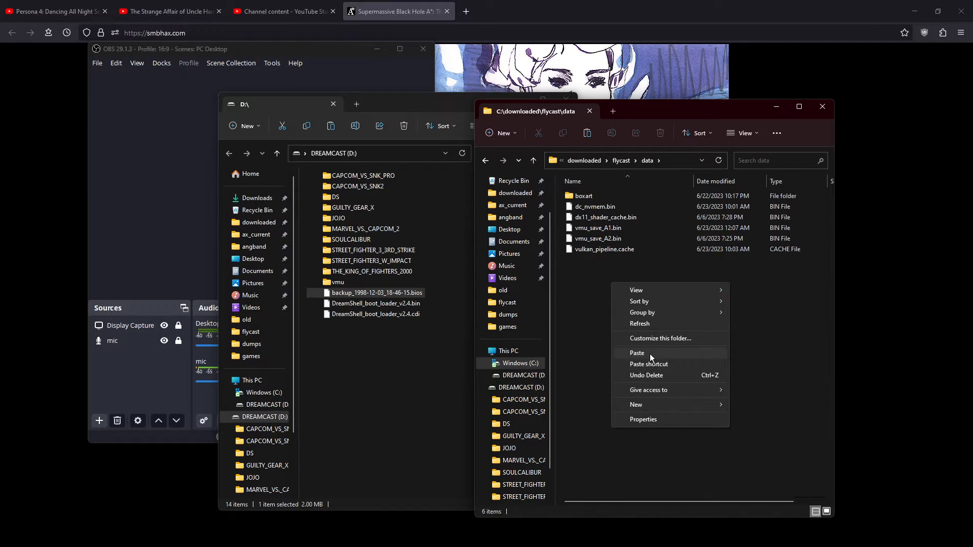
{"action": "left_click", "coordinate": [635, 353]}
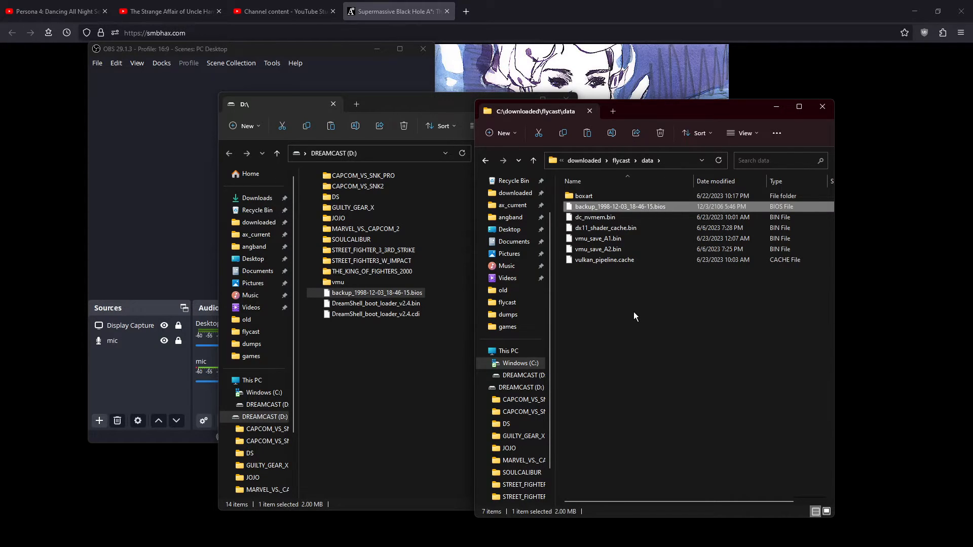
{"action": "mouse_move", "coordinate": [645, 315]}
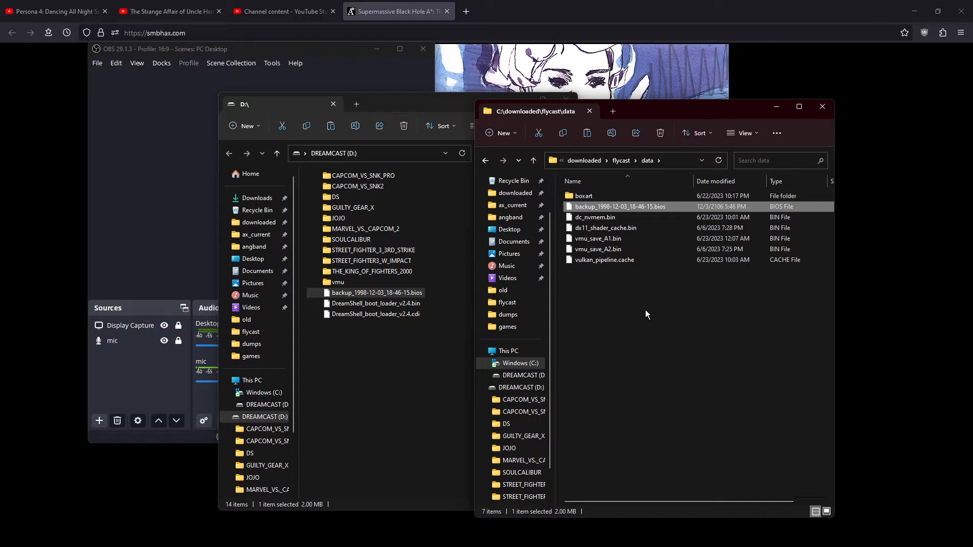
{"action": "mouse_move", "coordinate": [548, 537]}
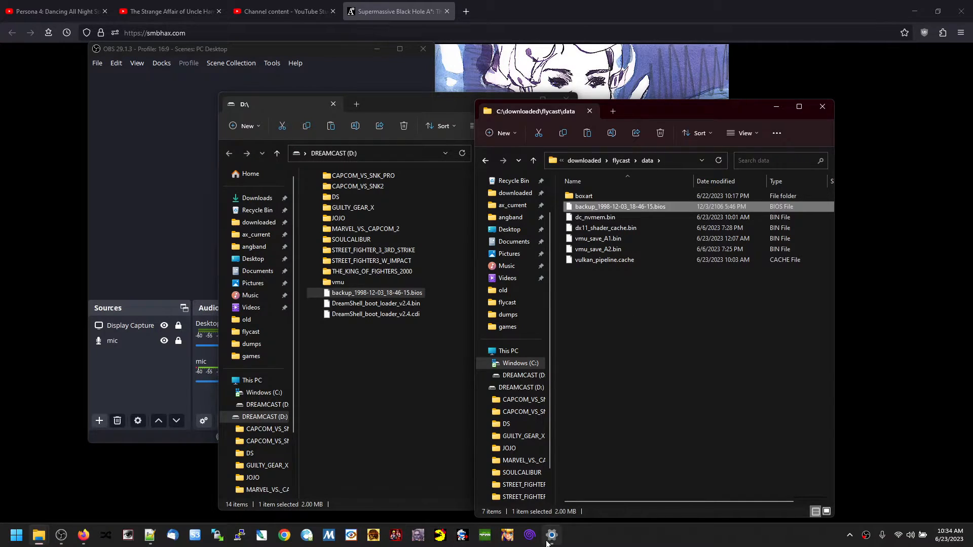
Launch Flycast from the taskbar and dismiss its missing-BIOS error.
{"action": "left_click", "coordinate": [551, 534]}
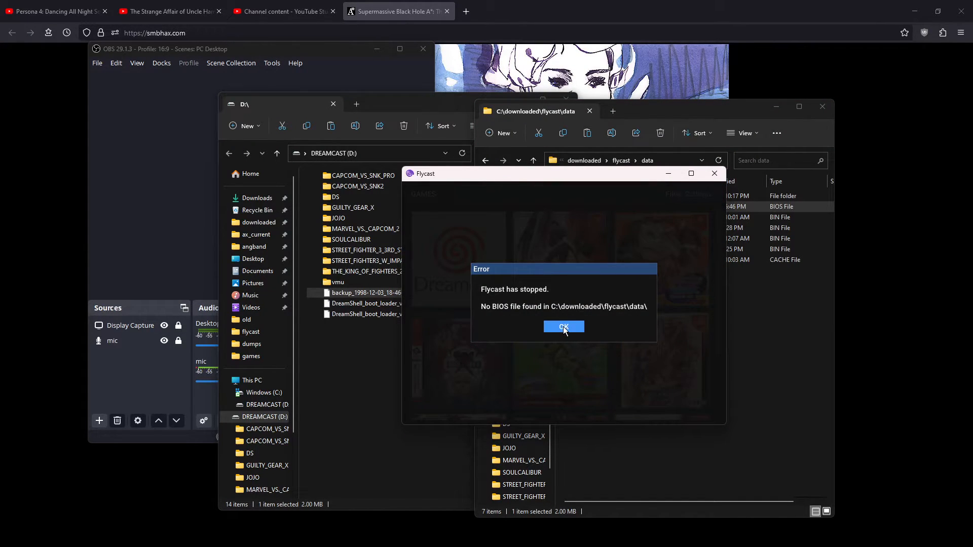
{"action": "mouse_move", "coordinate": [567, 335]}
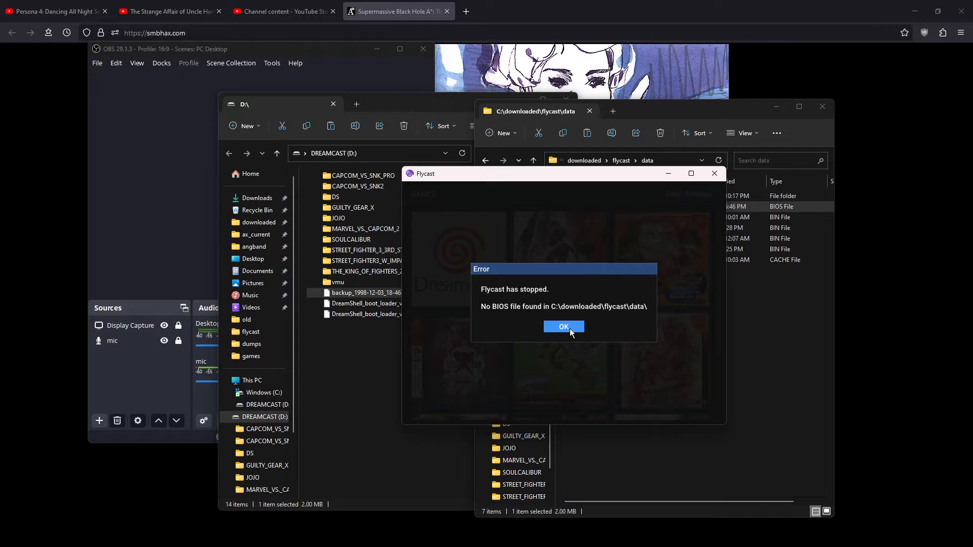
{"action": "left_click", "coordinate": [563, 326]}
{"action": "type", "text": "dc_boot.bin"}
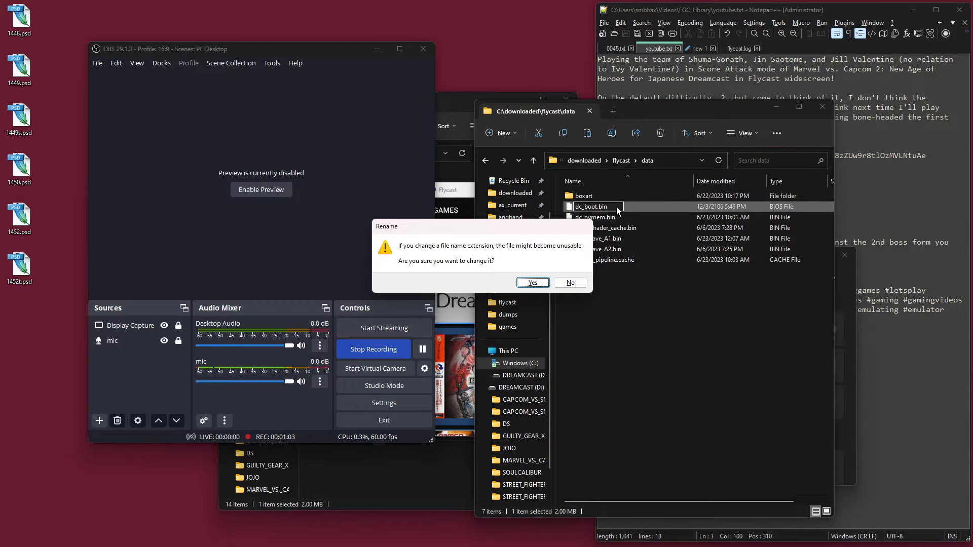
Accept the extension change to dc_boot.bin and relaunch flycast.exe from its folder.
{"action": "left_click", "coordinate": [531, 282]}
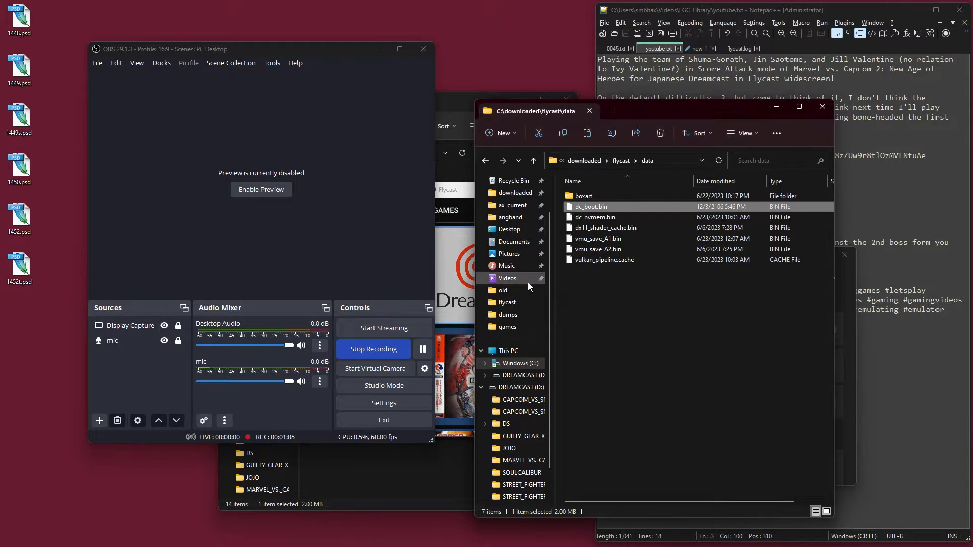
{"action": "left_click", "coordinate": [630, 177]}
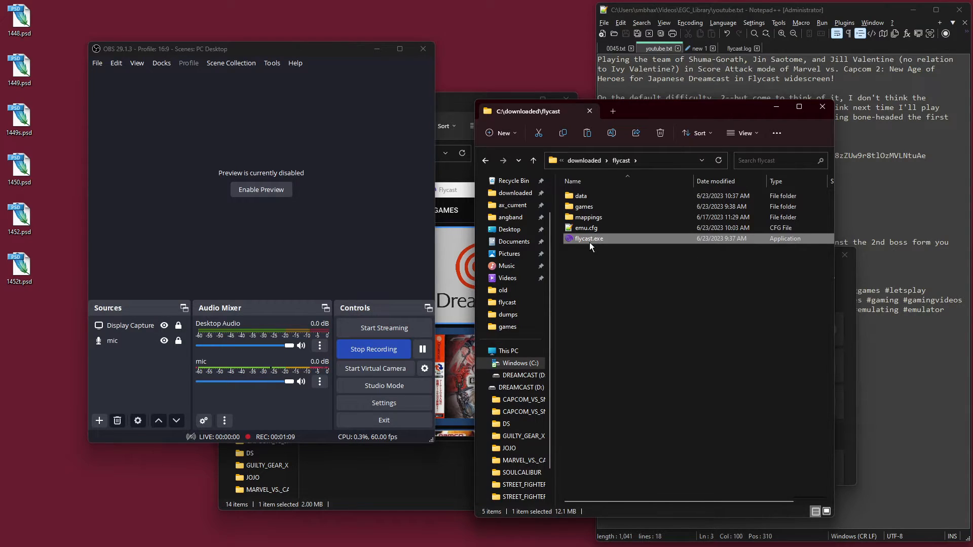
{"action": "double_click", "coordinate": [588, 238]}
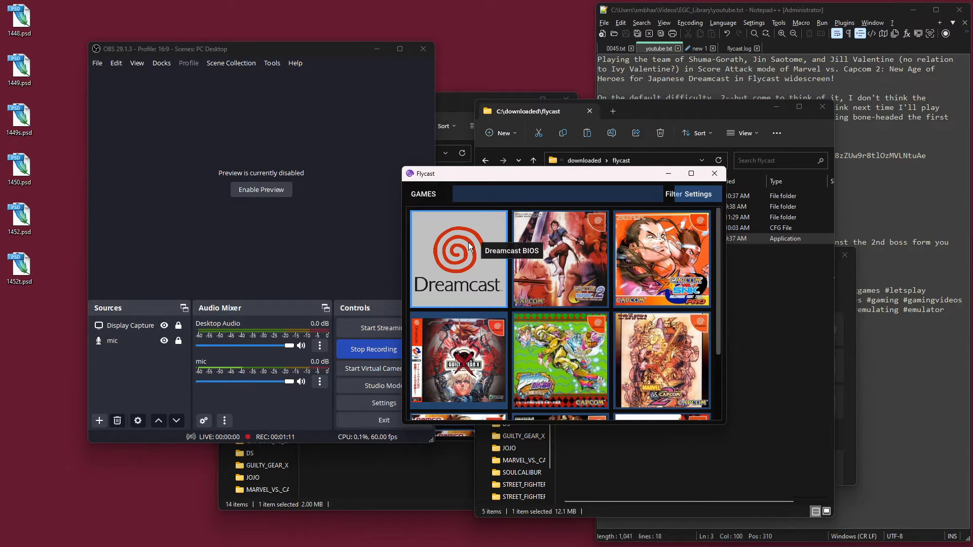
{"action": "double_click", "coordinate": [458, 259]}
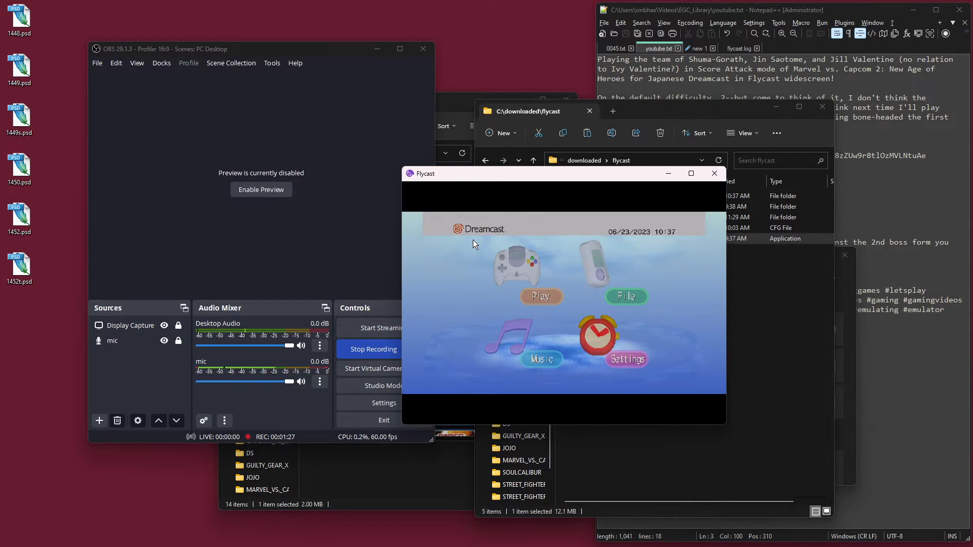
{"action": "left_click", "coordinate": [625, 296]}
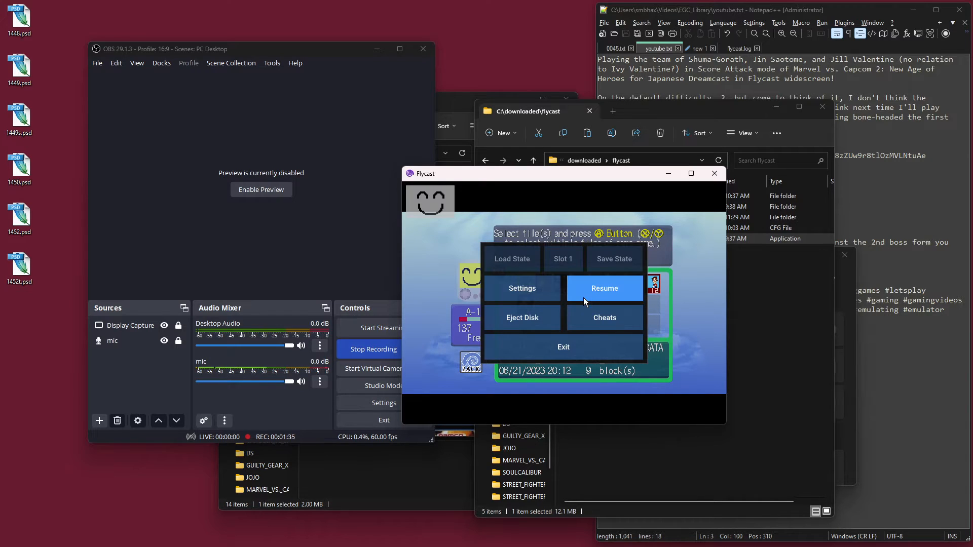
{"action": "left_click", "coordinate": [562, 346]}
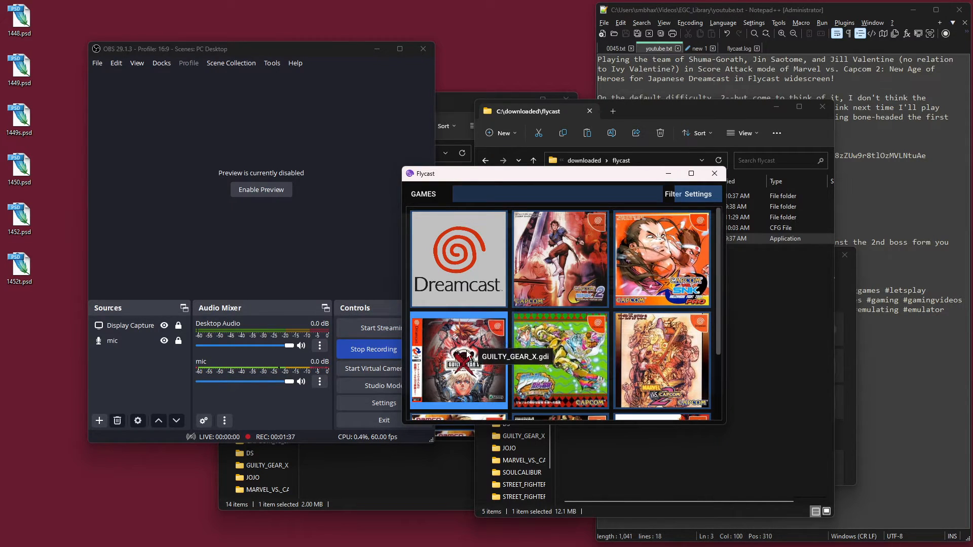
Start Guilty Gear X from the Flycast games list and play a match.
{"action": "double_click", "coordinate": [458, 360]}
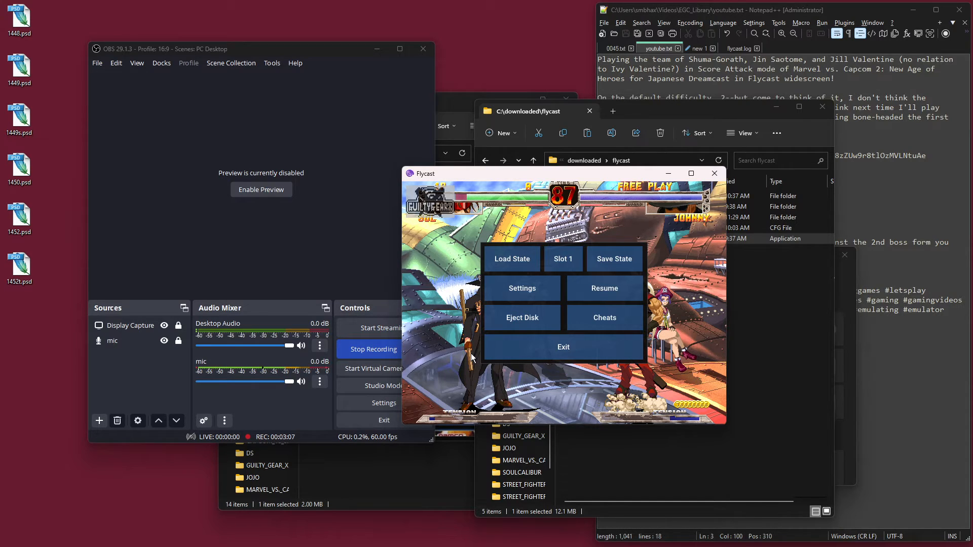
{"action": "mouse_move", "coordinate": [372, 349]}
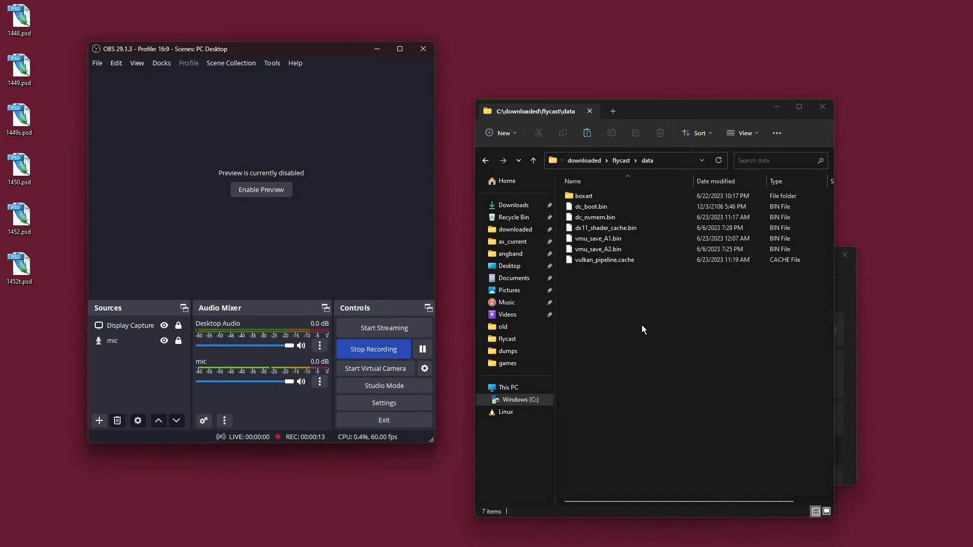
Inspect dc_nvmem.bin in Flycast's data folder after exiting the game.
{"action": "left_click", "coordinate": [599, 249]}
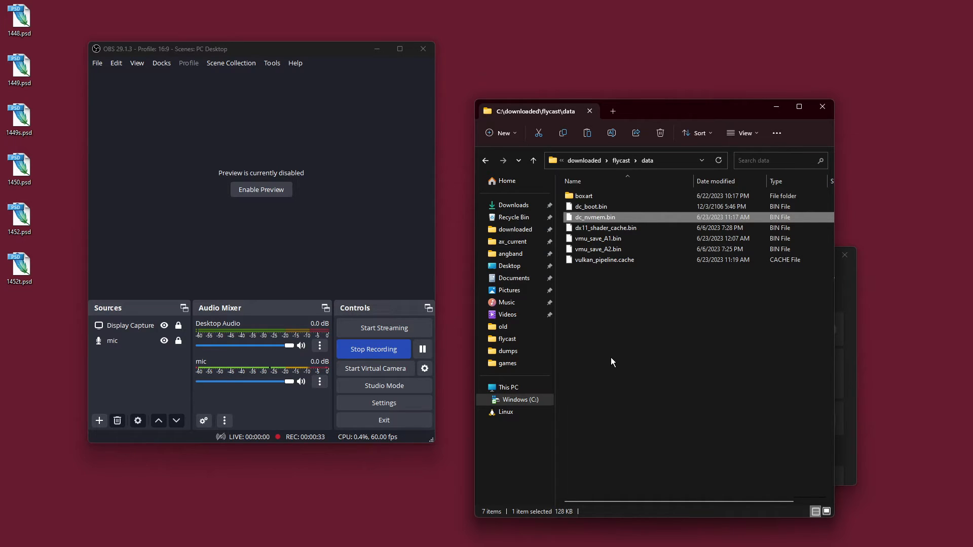
{"action": "mouse_move", "coordinate": [599, 221]}
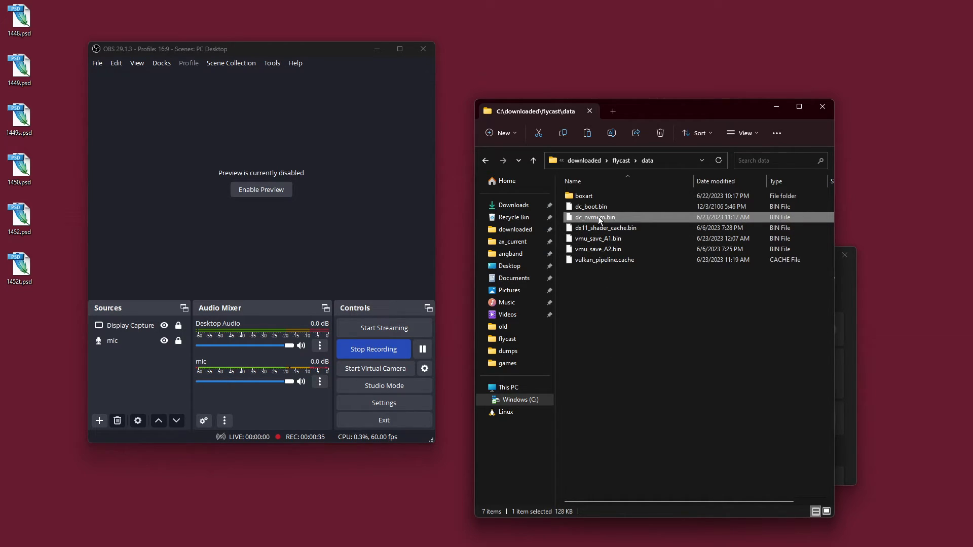
{"action": "mouse_move", "coordinate": [622, 309]}
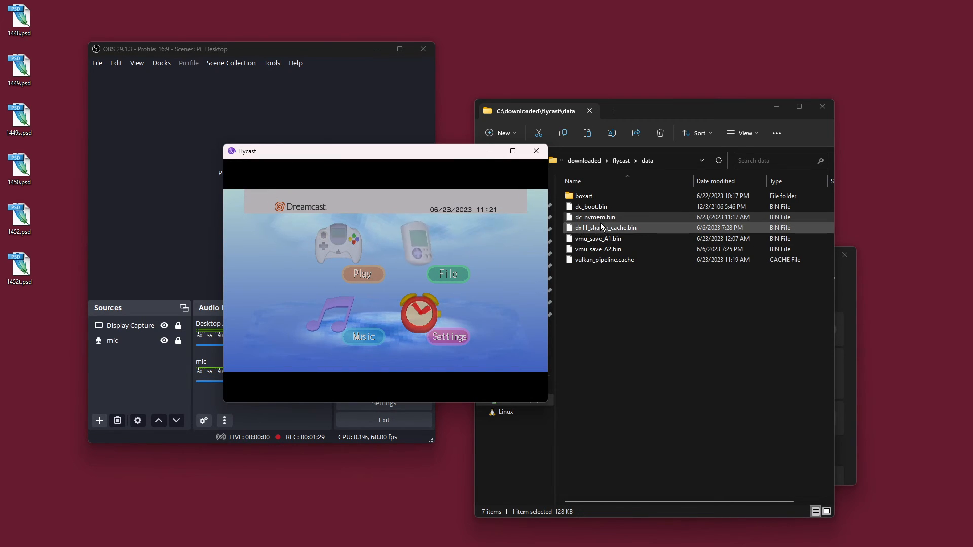
Leave the Dreamcast BIOS main menu through Flycast's menu.
{"action": "left_click", "coordinate": [594, 217]}
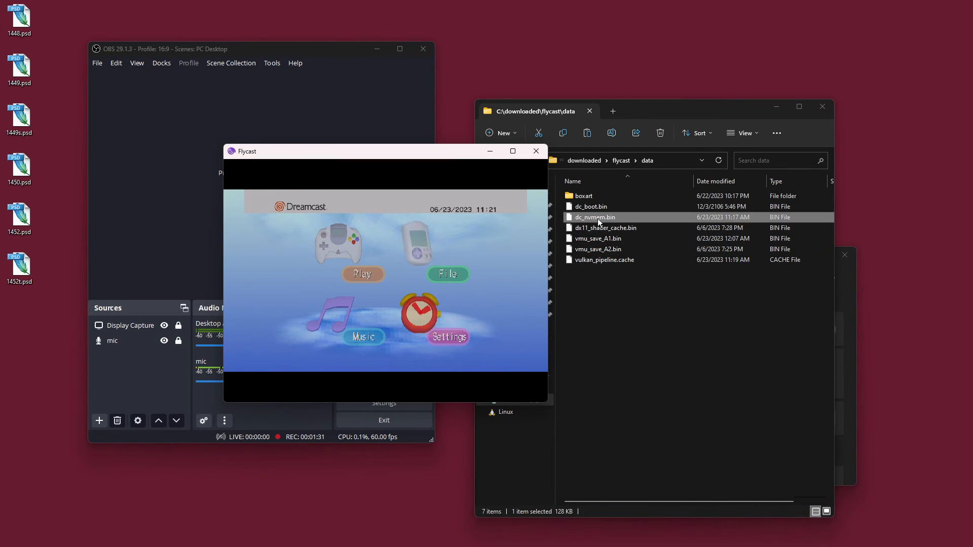
{"action": "mouse_move", "coordinate": [449, 227]}
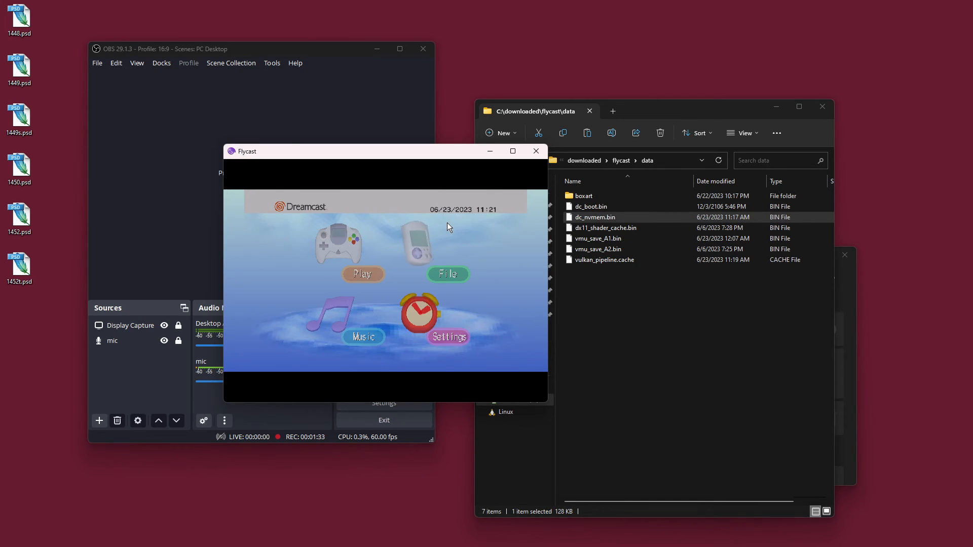
{"action": "mouse_move", "coordinate": [365, 182]}
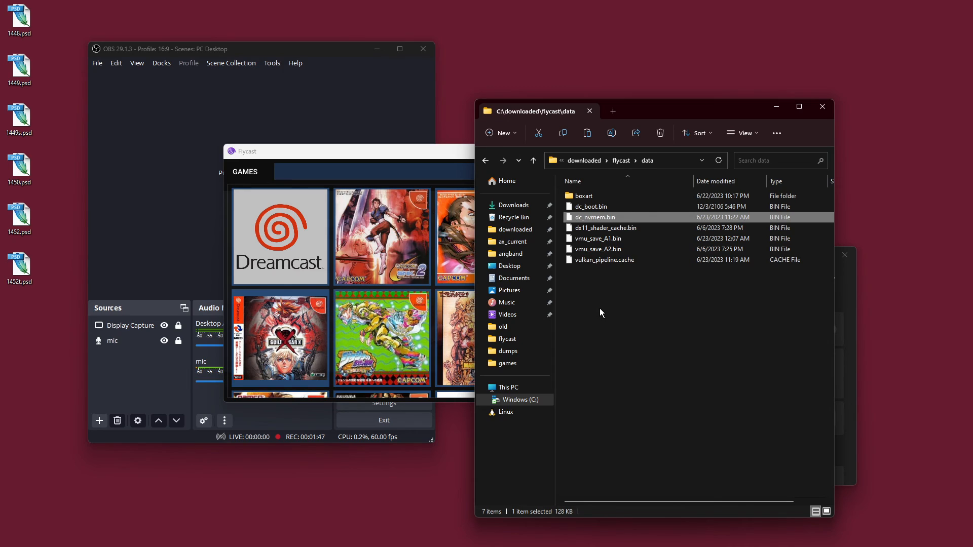
{"action": "mouse_move", "coordinate": [605, 284]}
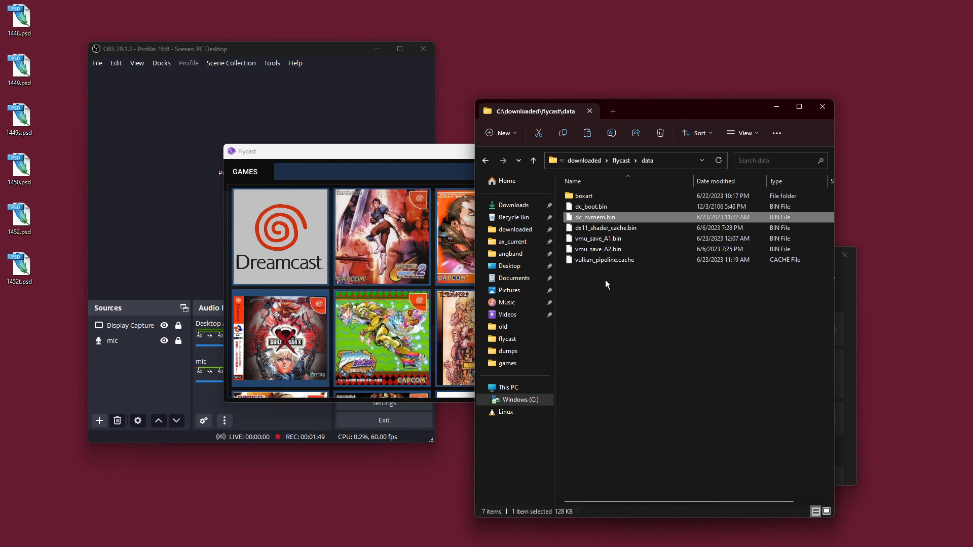
{"action": "mouse_move", "coordinate": [599, 217]}
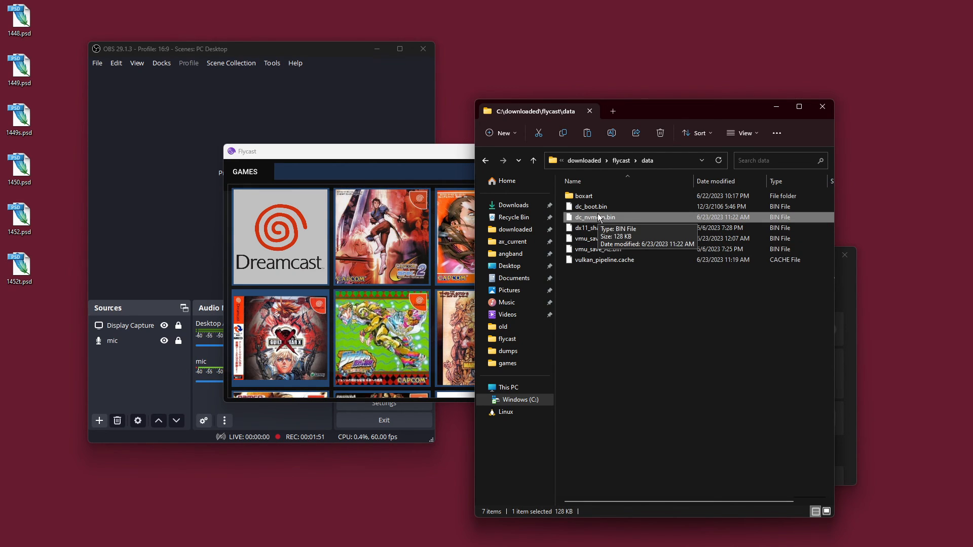
{"action": "mouse_move", "coordinate": [607, 292]}
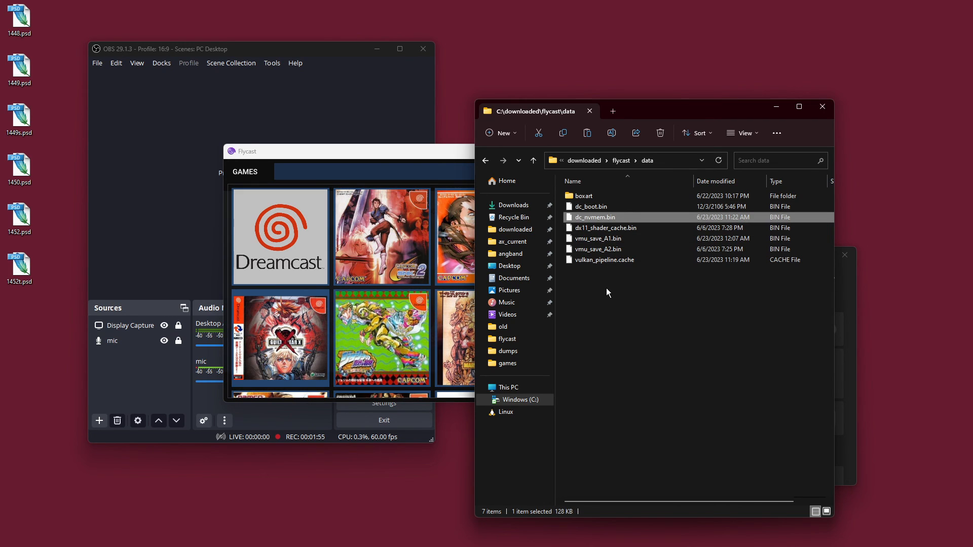
{"action": "mouse_move", "coordinate": [592, 276]}
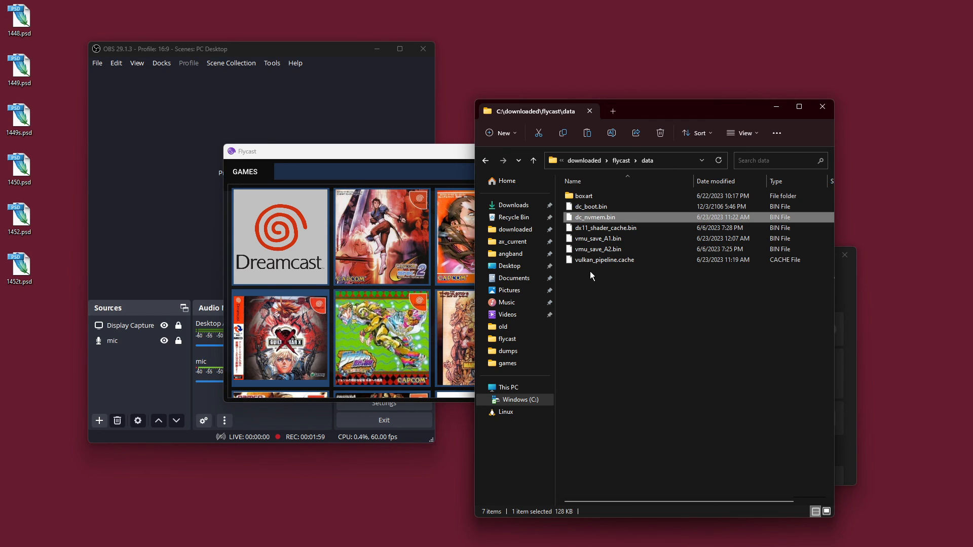
{"action": "mouse_move", "coordinate": [600, 238]}
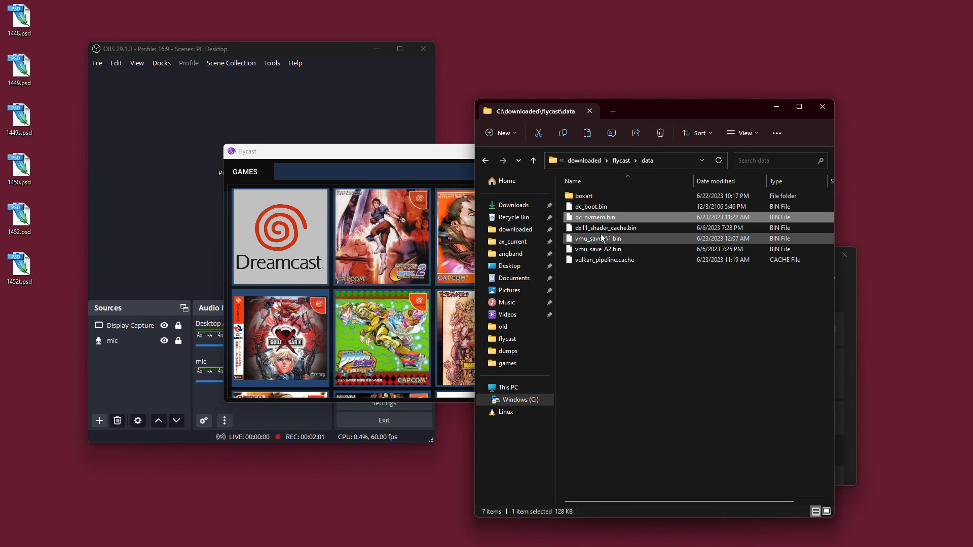